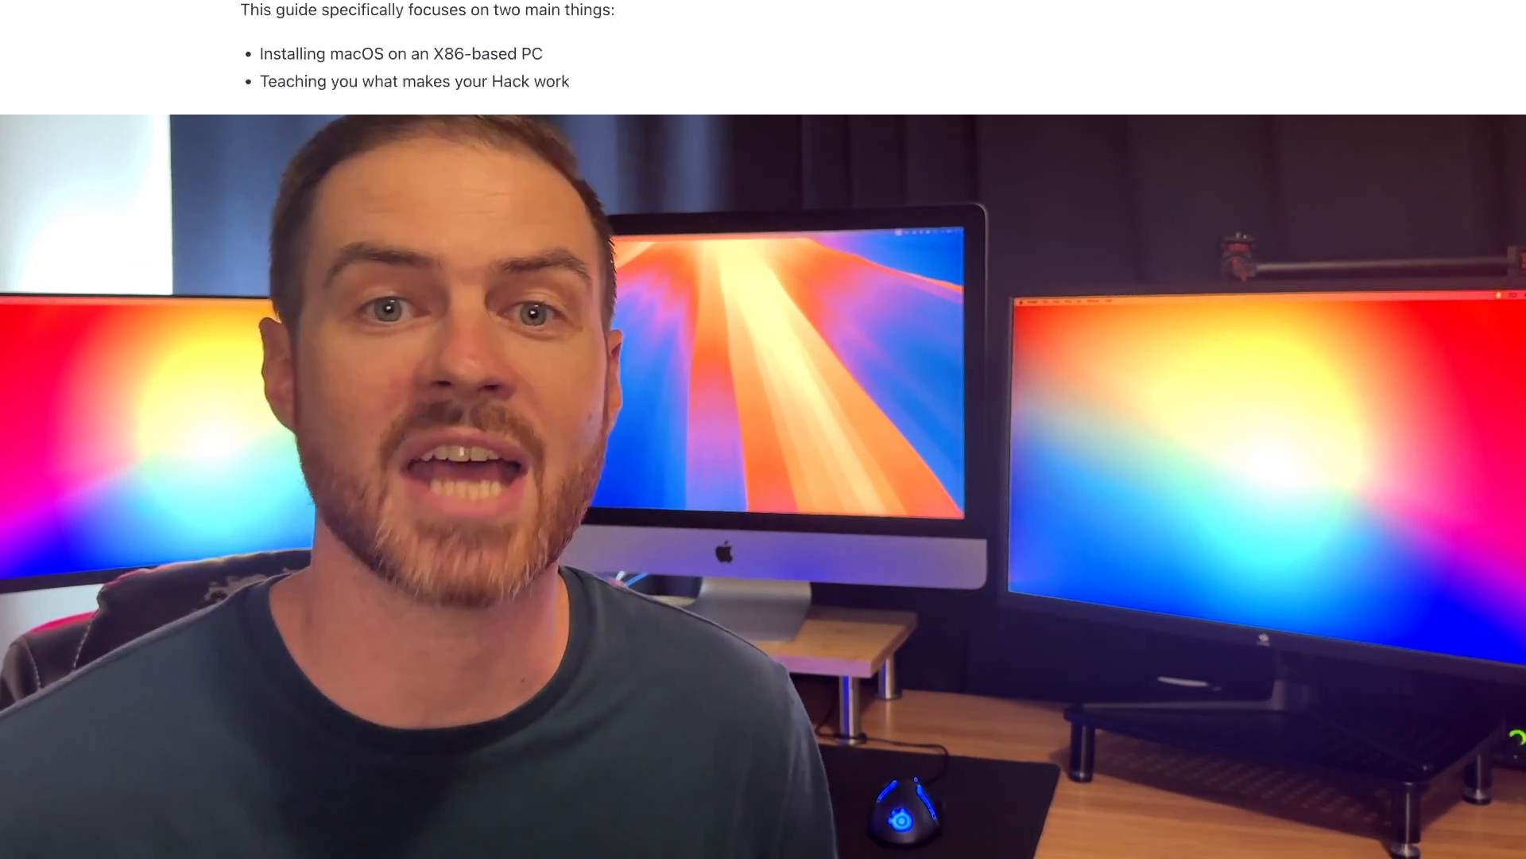
pyautogui.scroll(3)
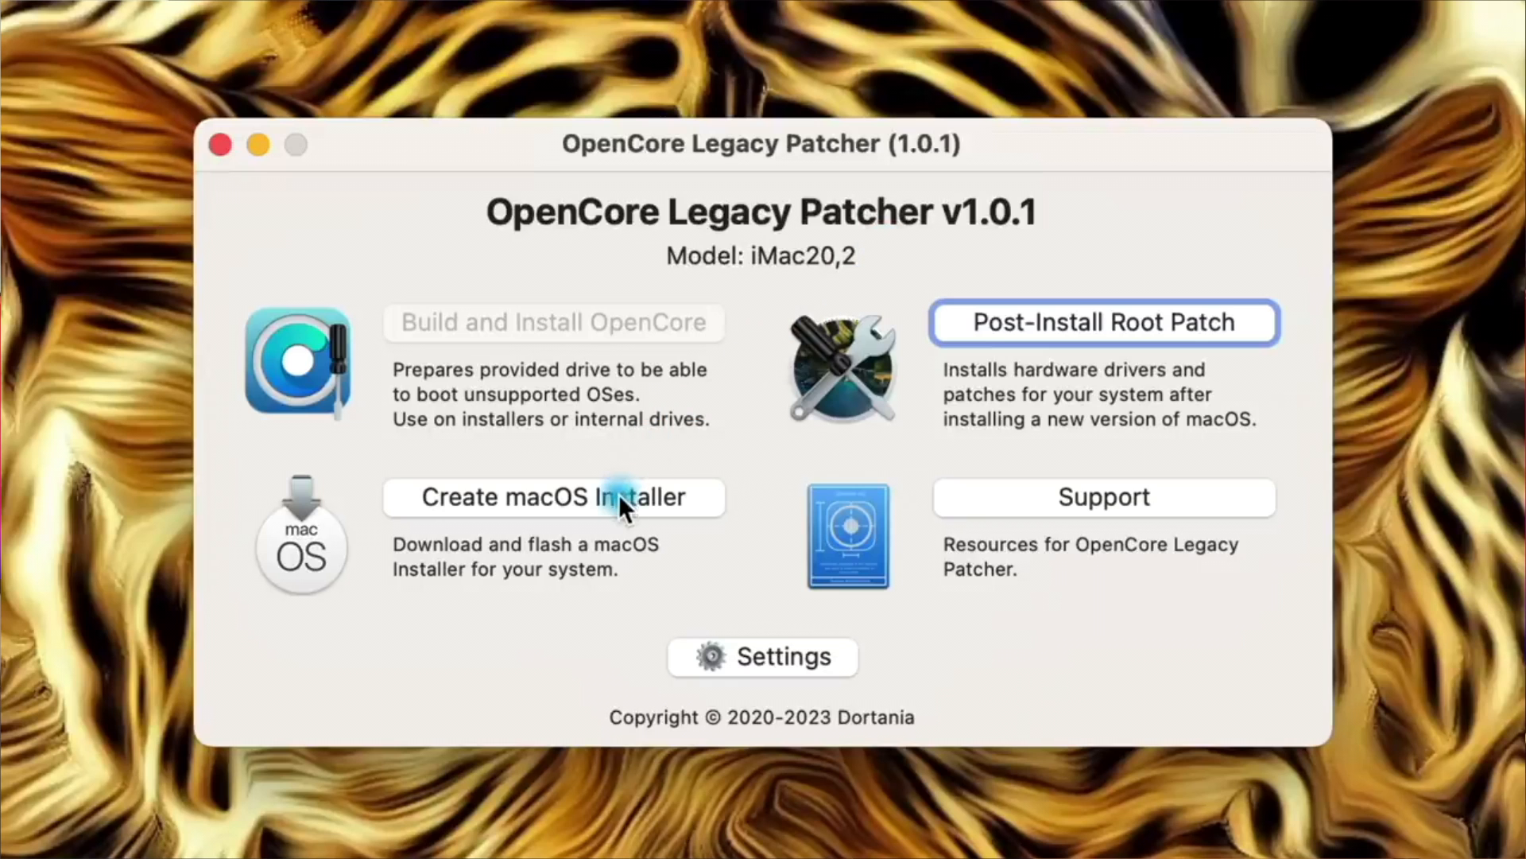
pyautogui.click(552, 498)
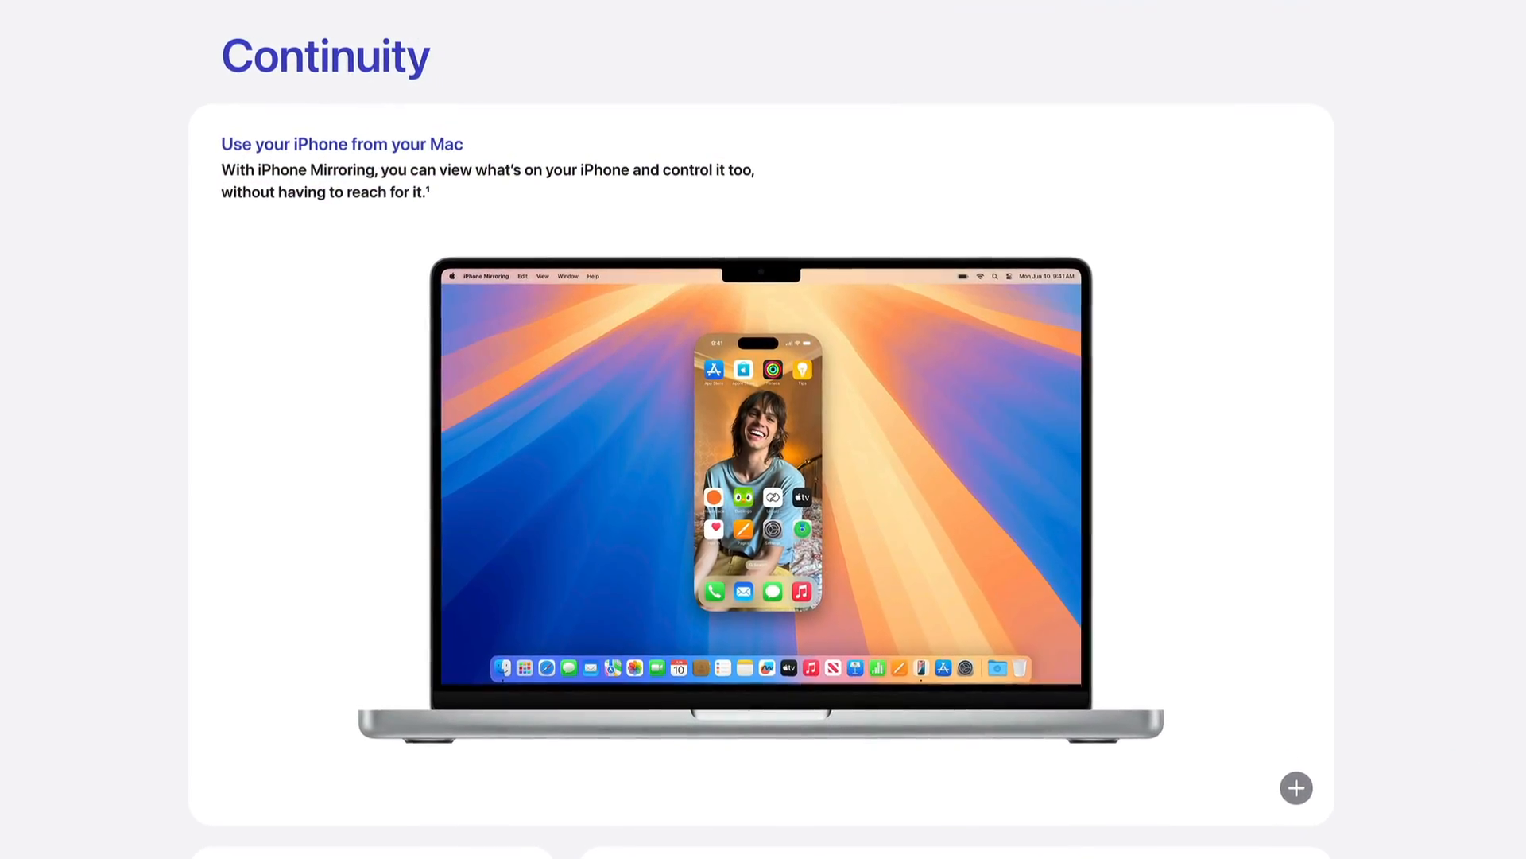
pyautogui.scroll(-3)
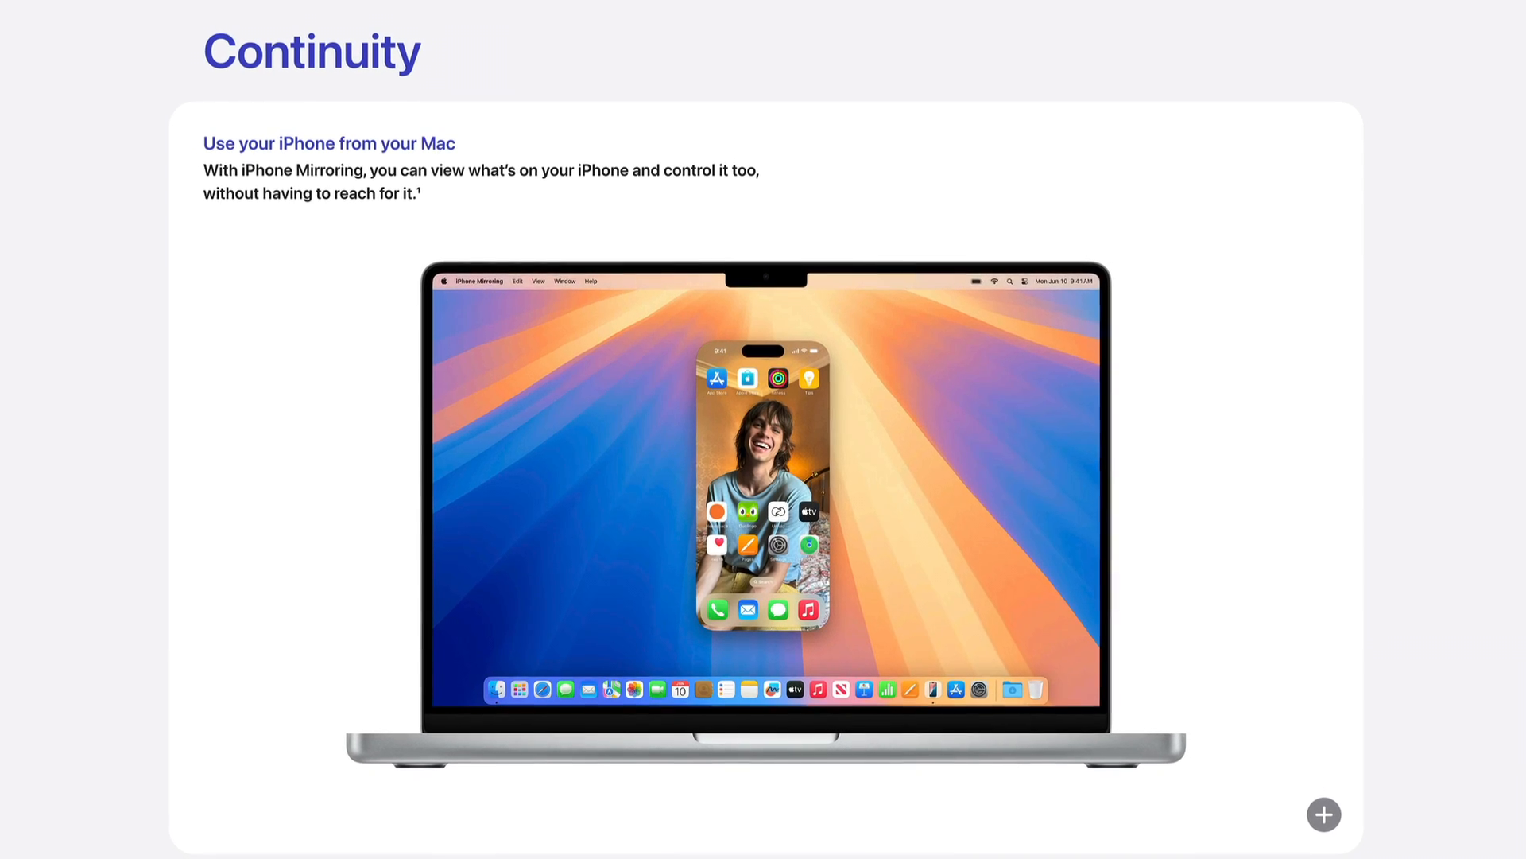
pyautogui.scroll(-3)
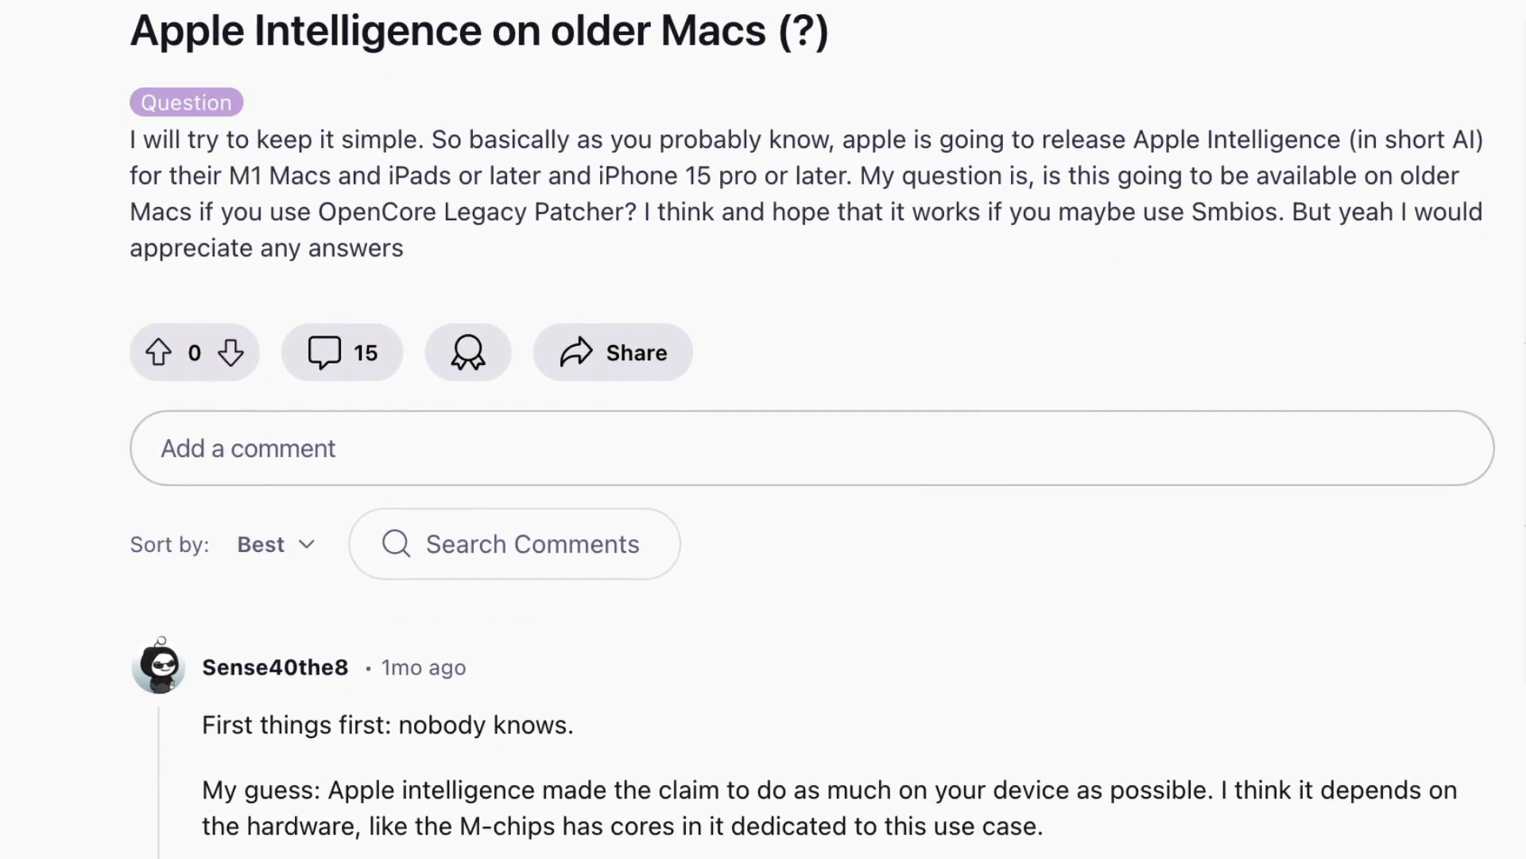
pyautogui.scroll(-3)
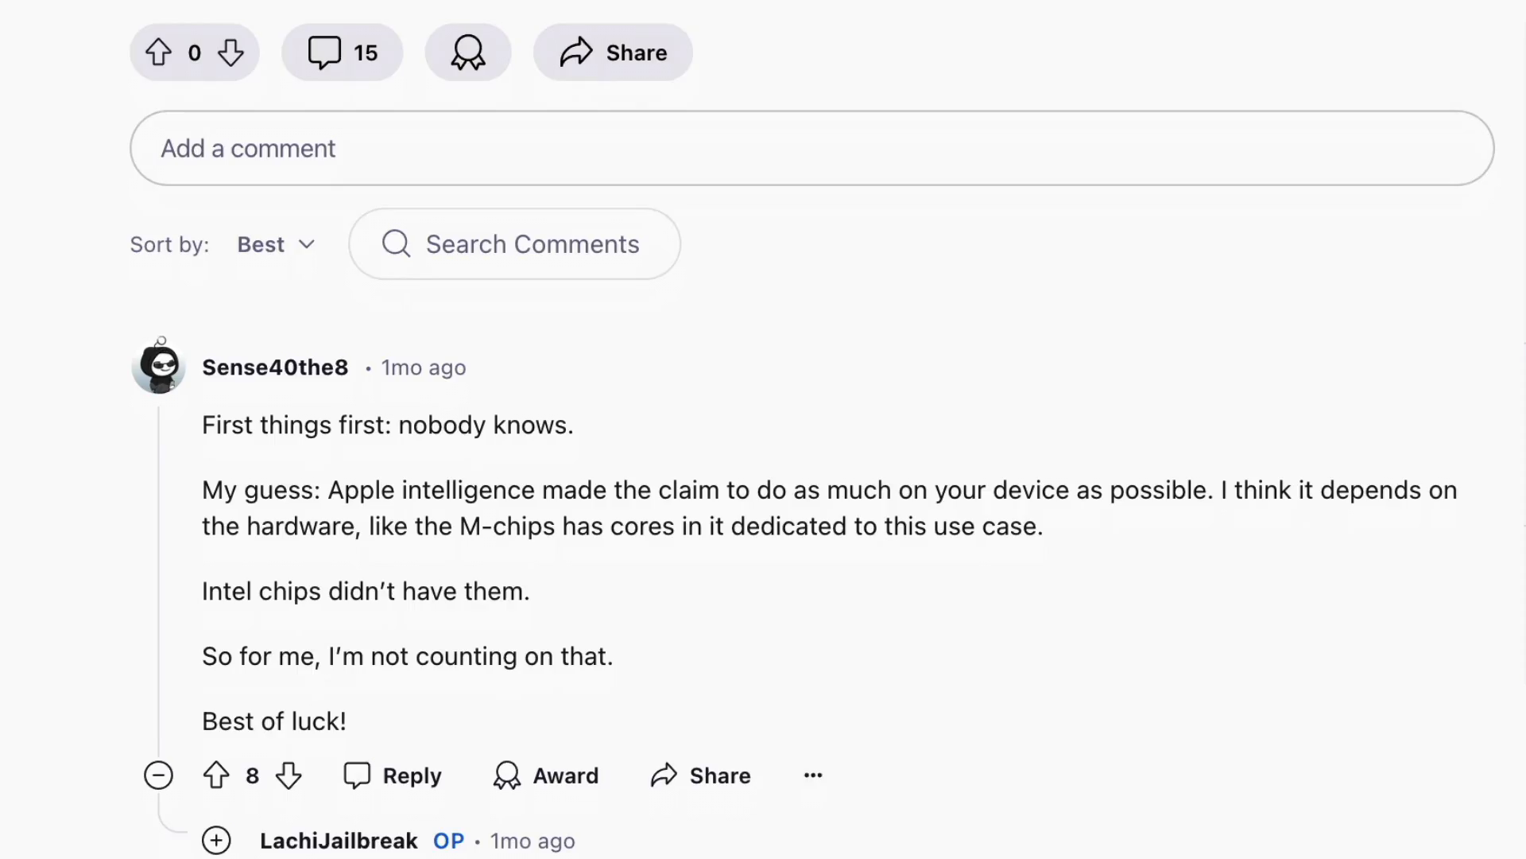
pyautogui.scroll(-3)
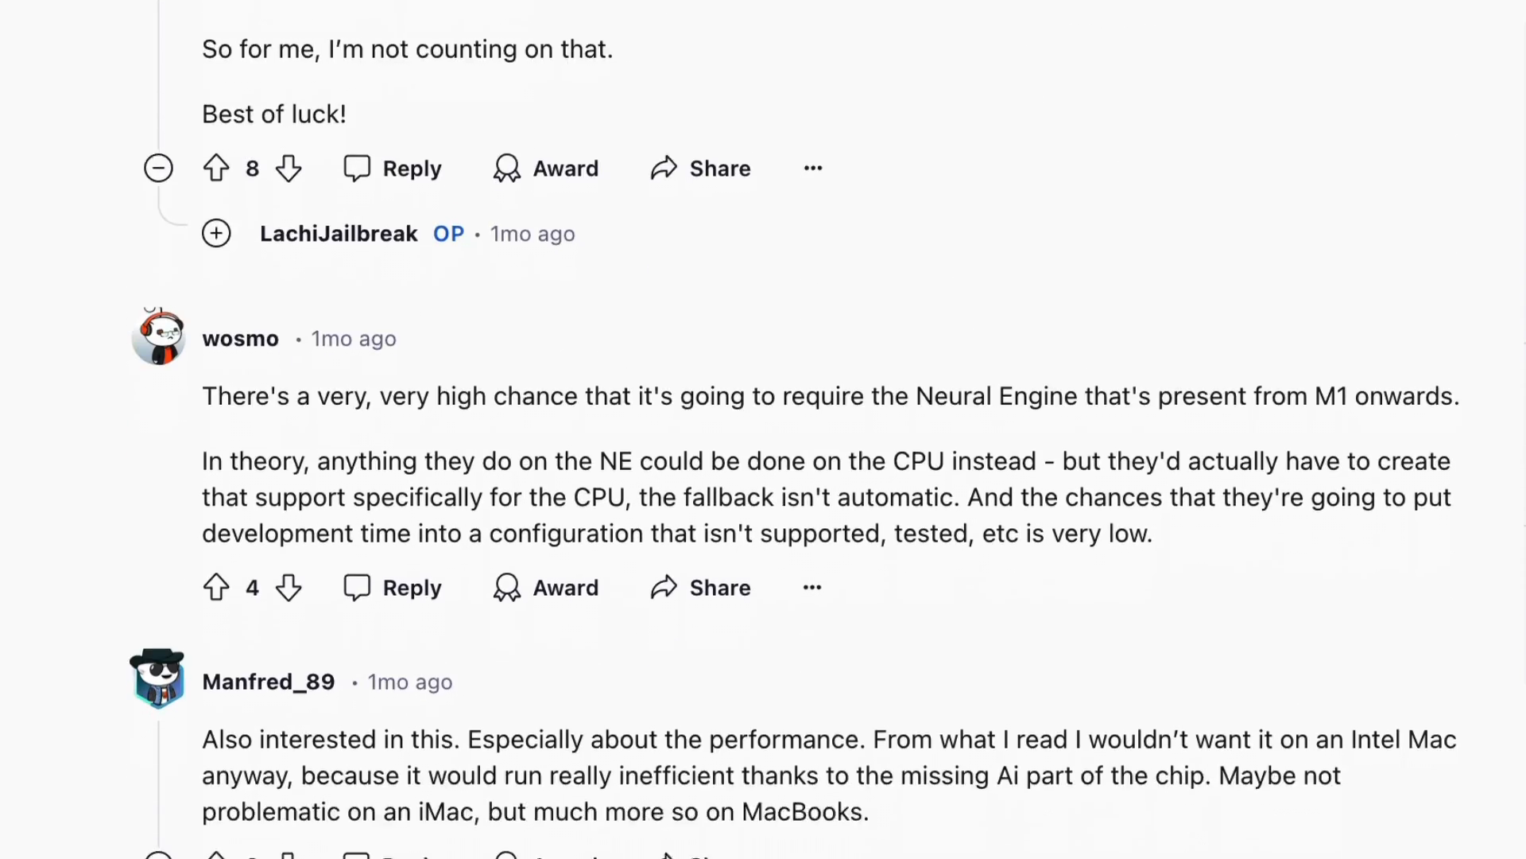
pyautogui.scroll(-3)
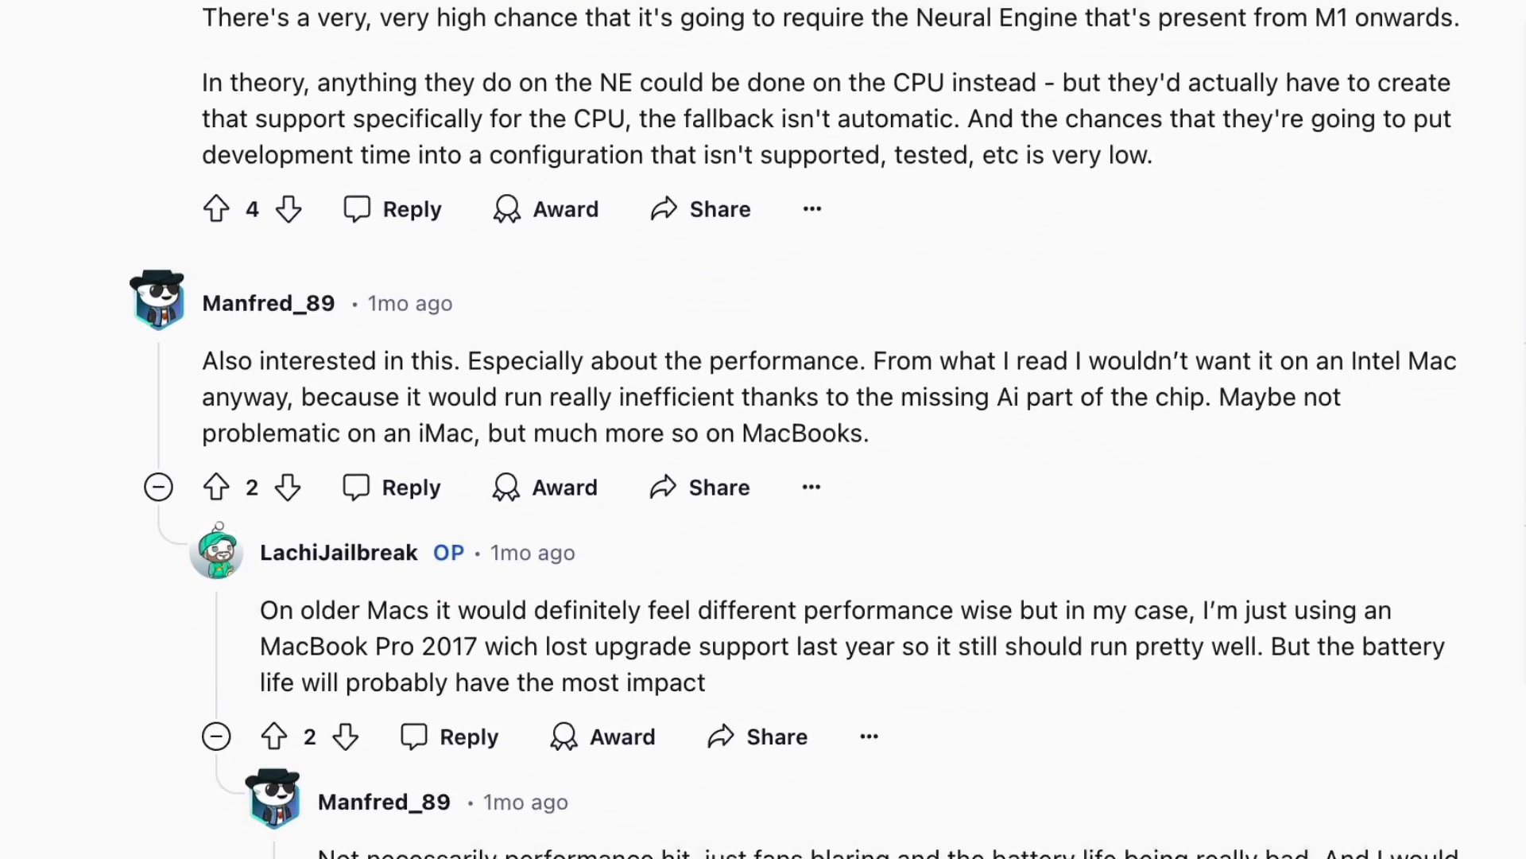